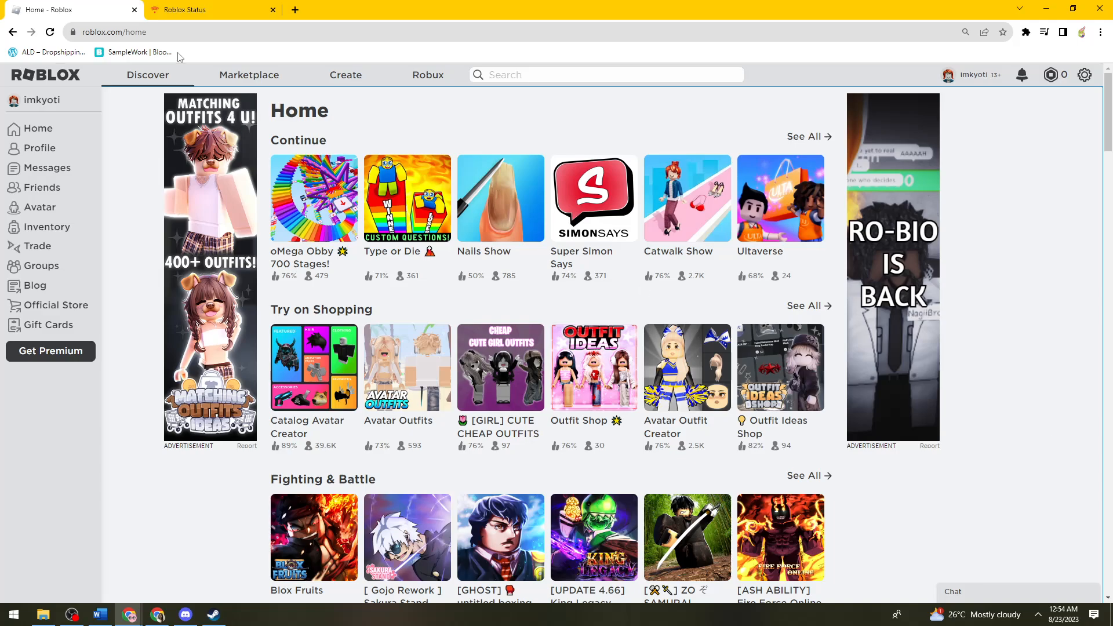
Switch to the Roblox Status page showing All Systems Operational.
{"action": "left_click", "coordinate": [206, 9]}
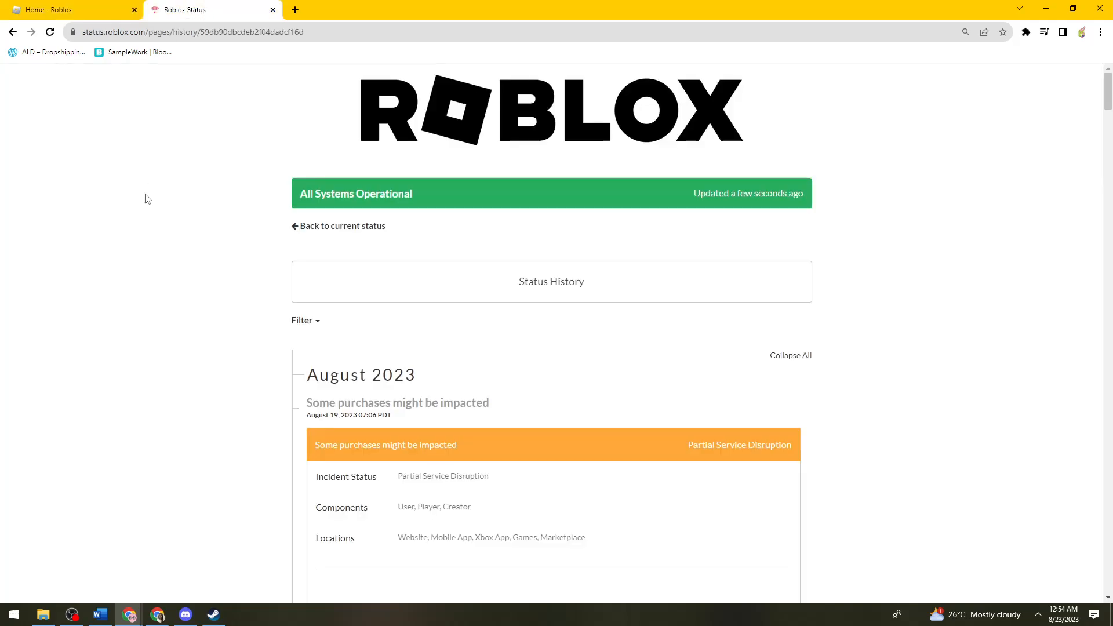
{"action": "mouse_move", "coordinate": [159, 171]}
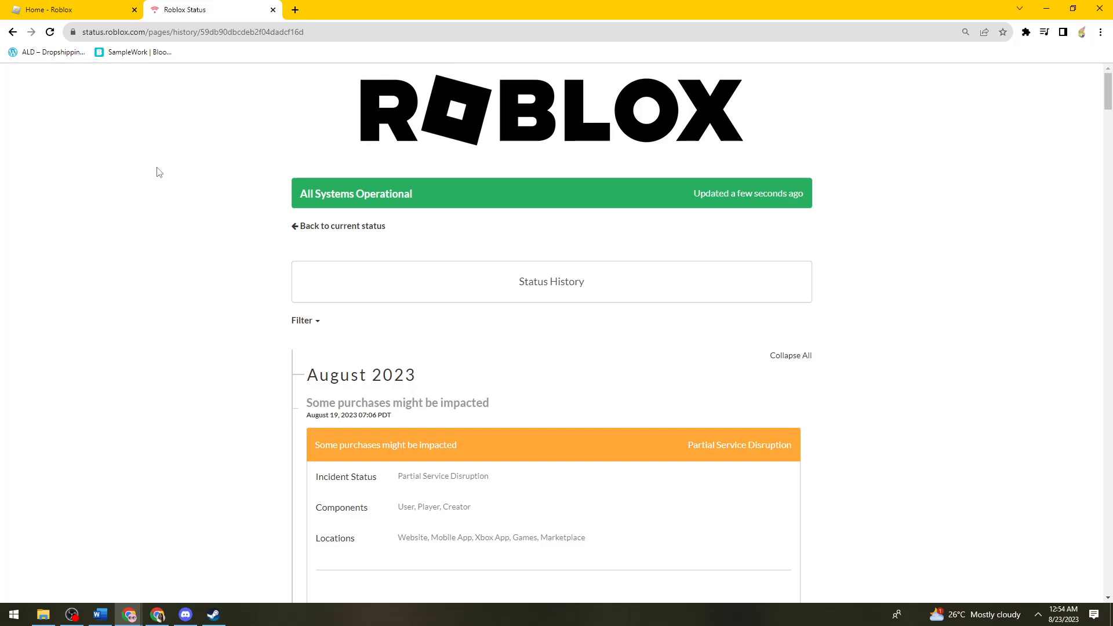
{"action": "mouse_move", "coordinate": [378, 252]}
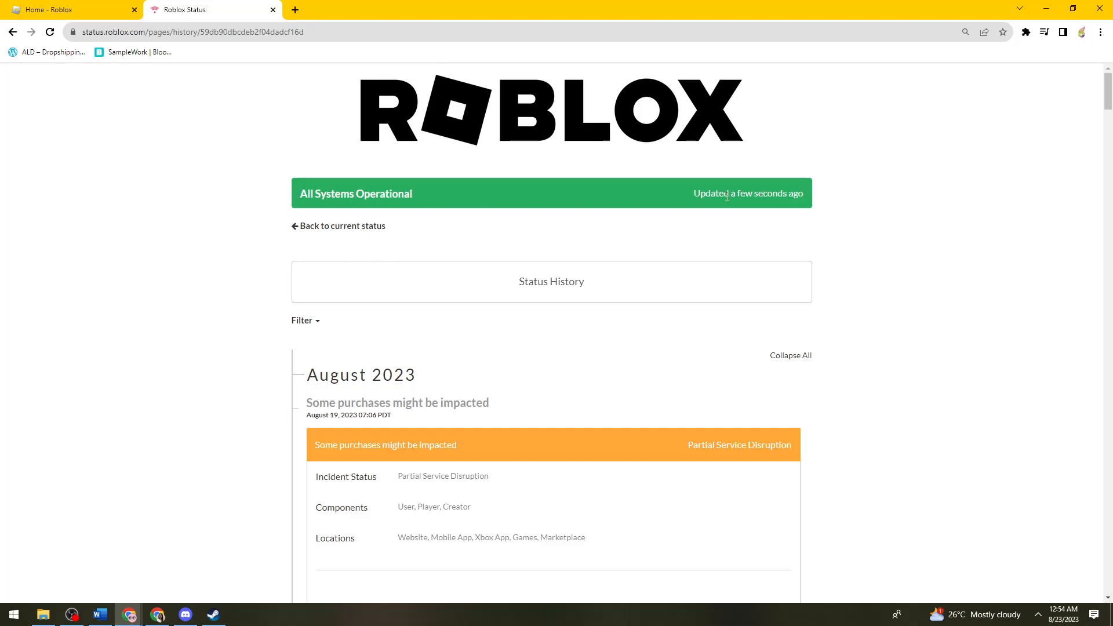
{"action": "mouse_move", "coordinate": [884, 197]}
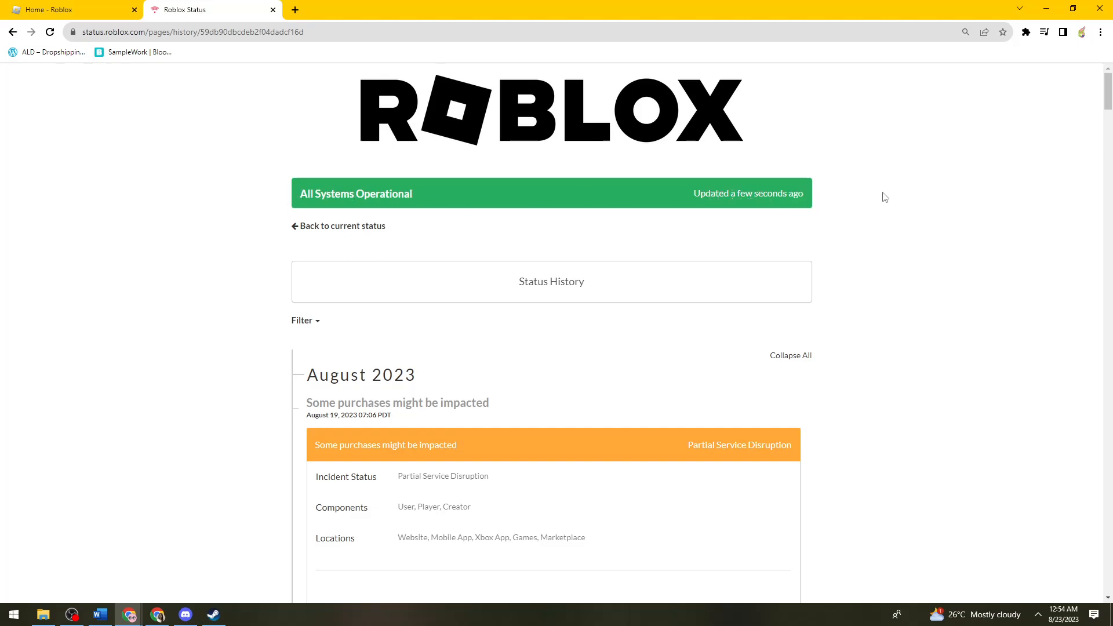
{"action": "mouse_move", "coordinate": [899, 223]}
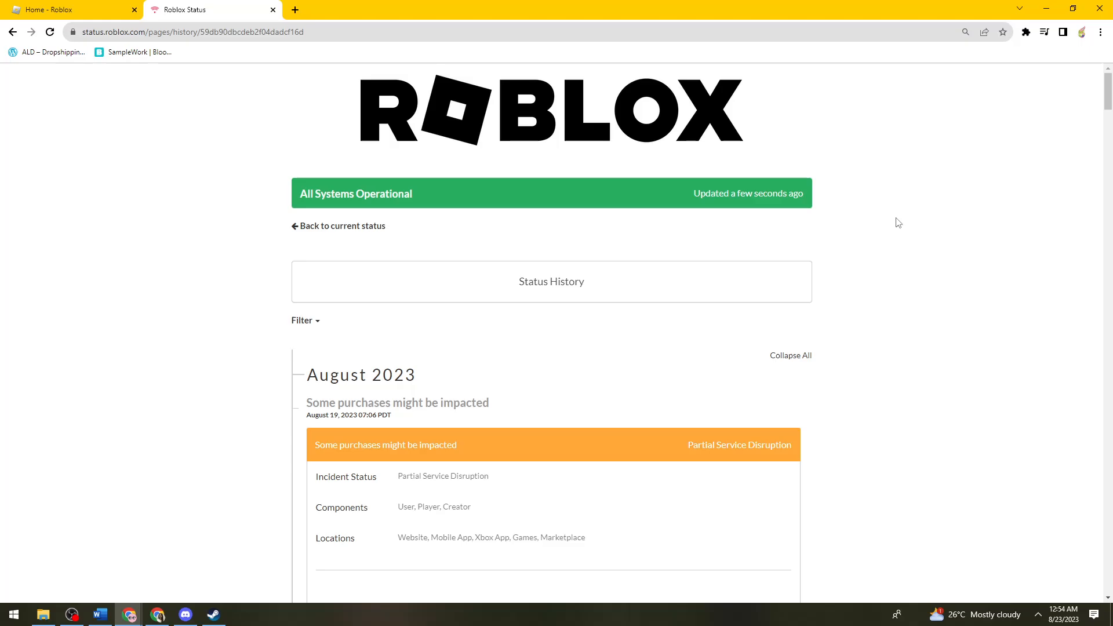
{"action": "scroll", "scroll_direction": "down", "scroll_amount": 3}
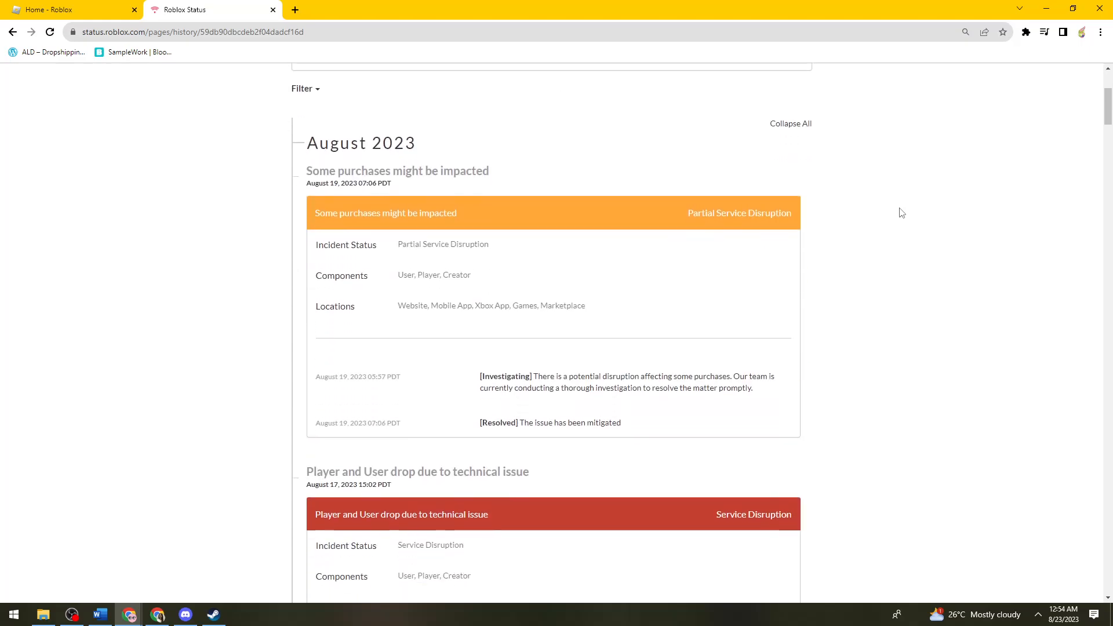
{"action": "scroll", "scroll_direction": "down", "scroll_amount": 3}
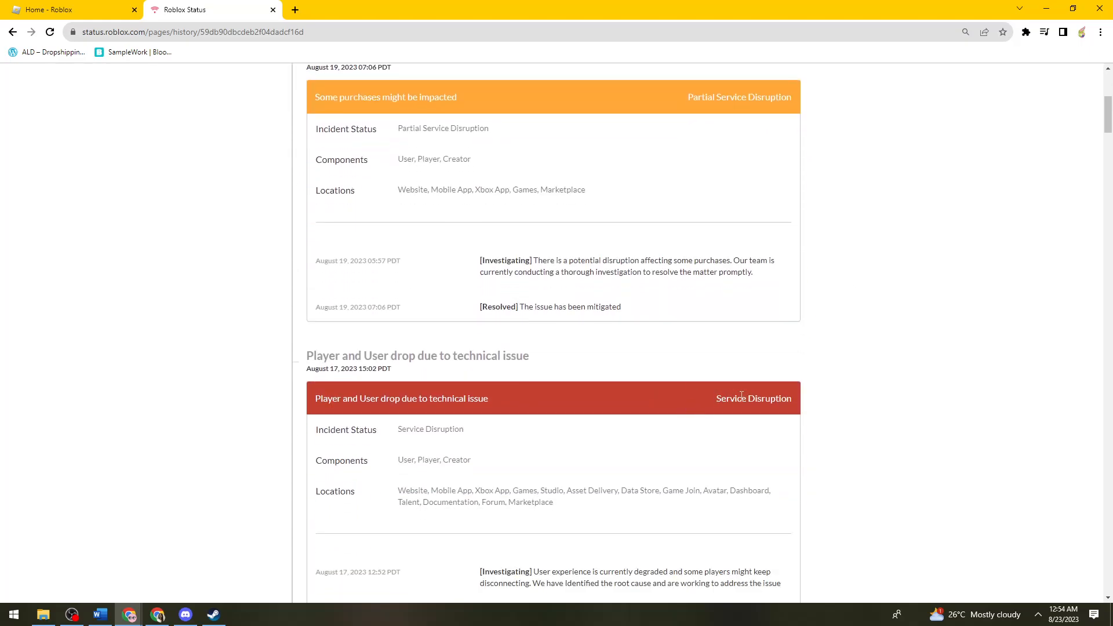
{"action": "mouse_move", "coordinate": [789, 408]}
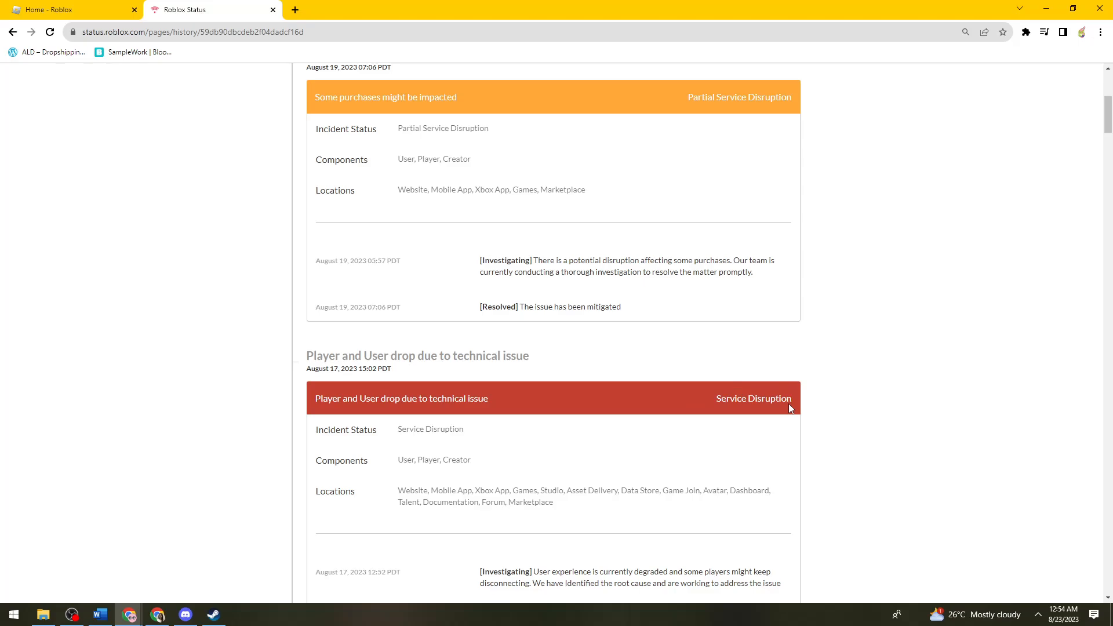
{"action": "mouse_move", "coordinate": [306, 375]}
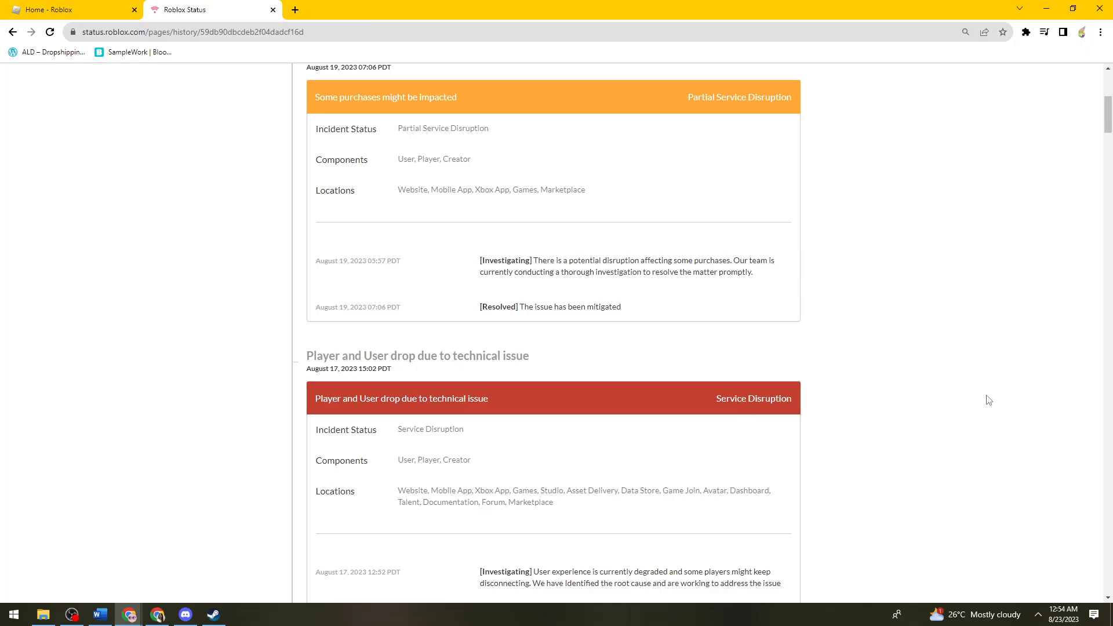
{"action": "mouse_move", "coordinate": [705, 407]}
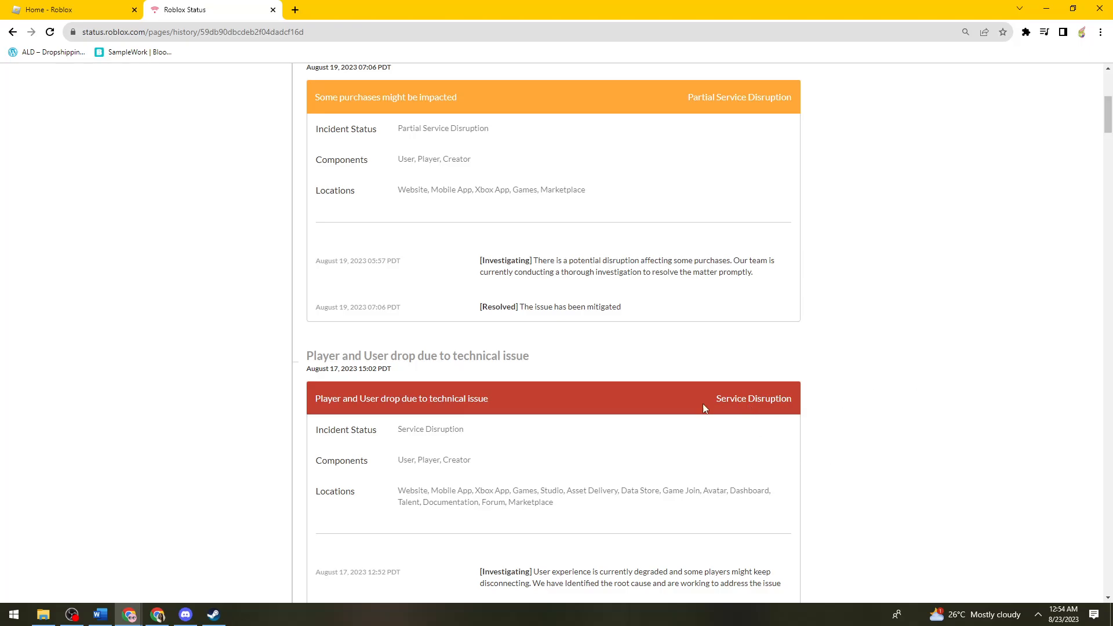
{"action": "scroll", "scroll_direction": "up", "scroll_amount": 3}
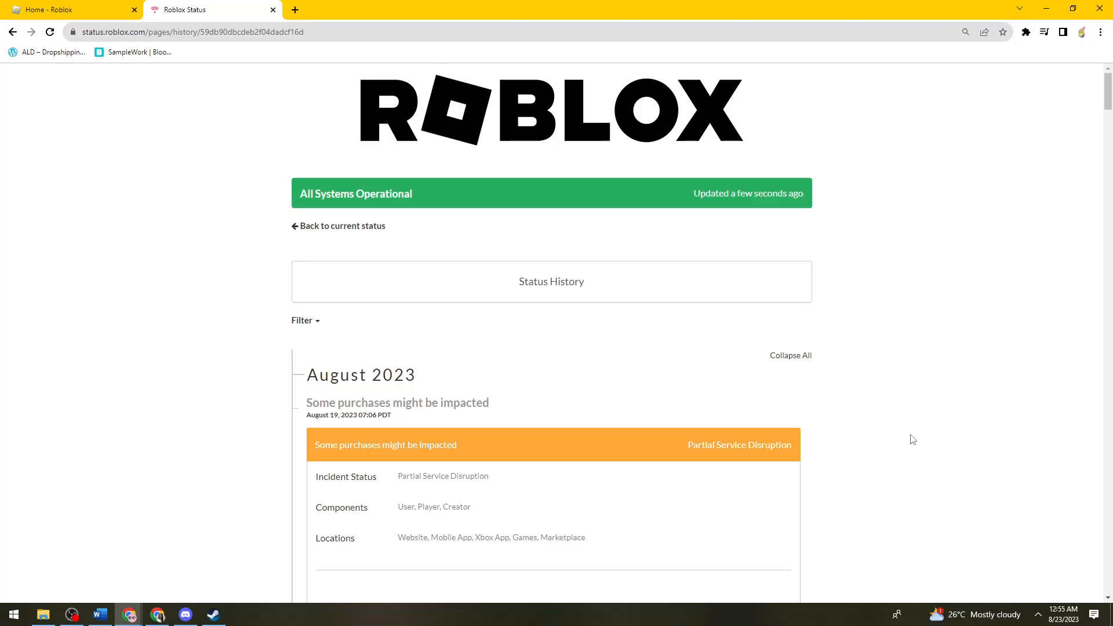
{"action": "mouse_move", "coordinate": [949, 238]}
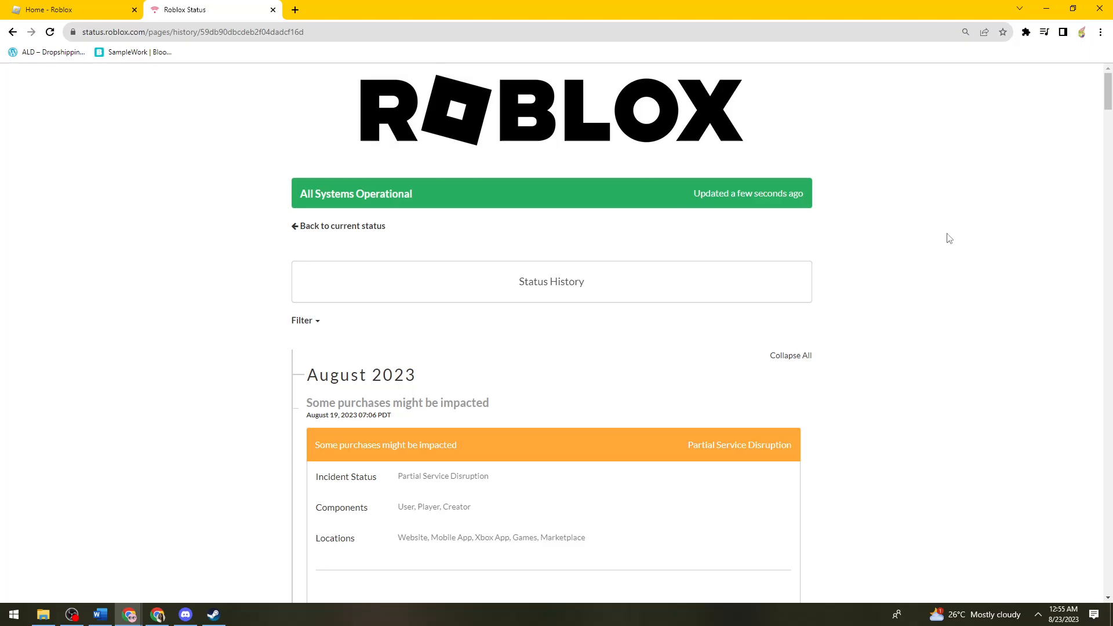
Switch back to the Roblox home page with the Continue list of experiences.
{"action": "left_click", "coordinate": [71, 9]}
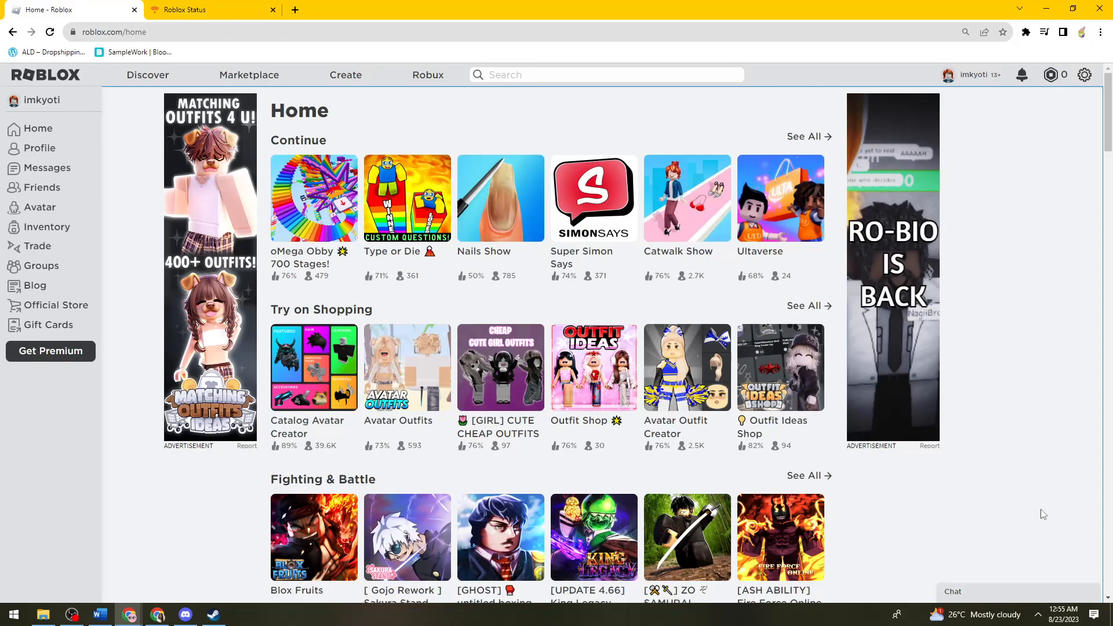
{"action": "mouse_move", "coordinate": [1059, 374]}
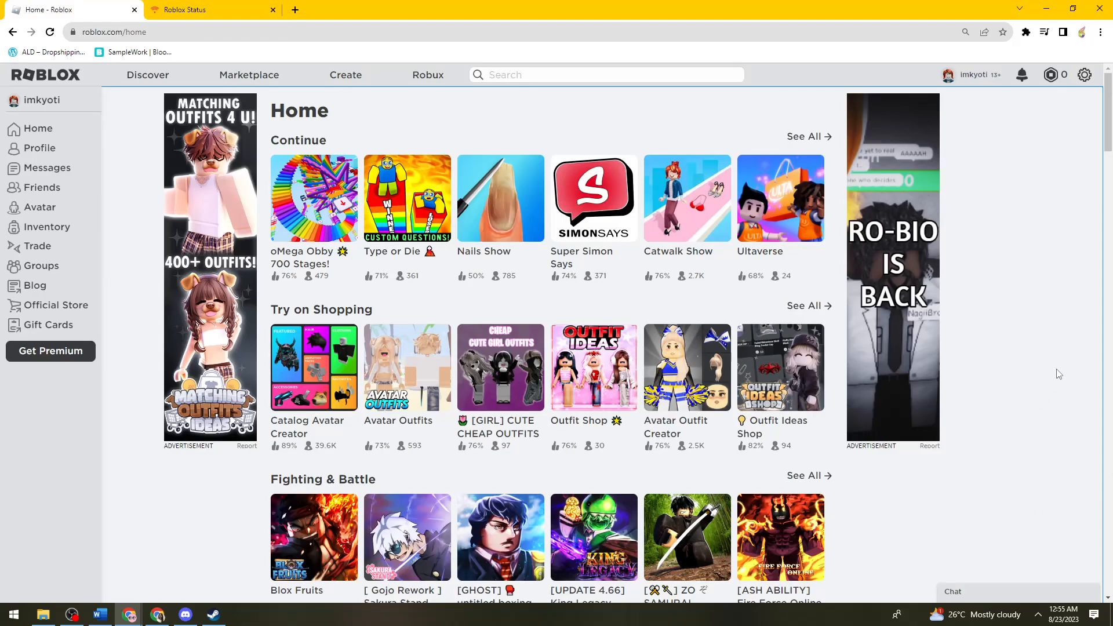